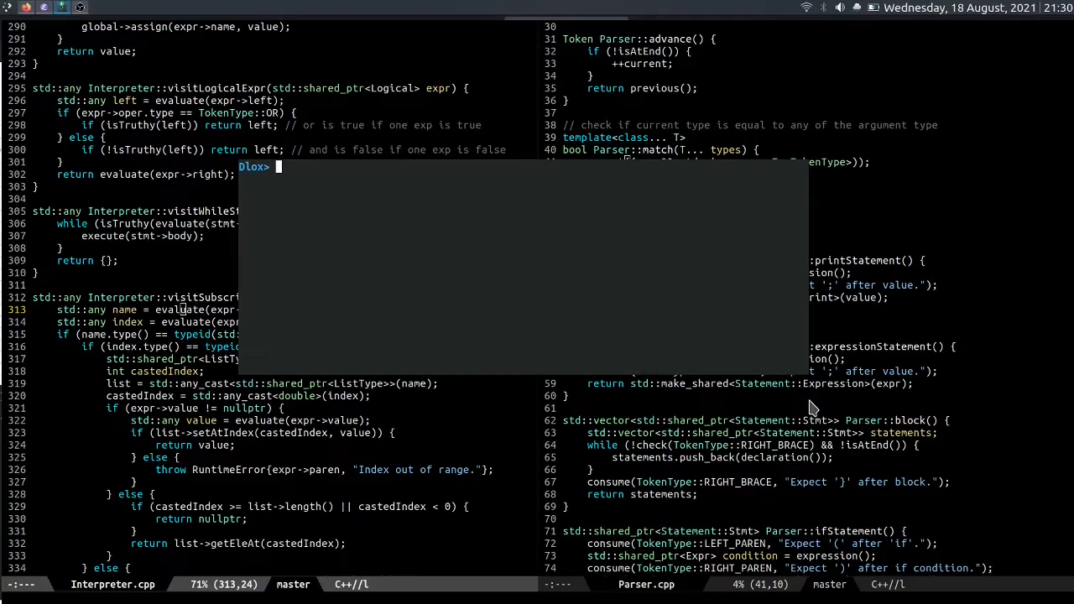
{"action": "type", "text": "print map(l"}
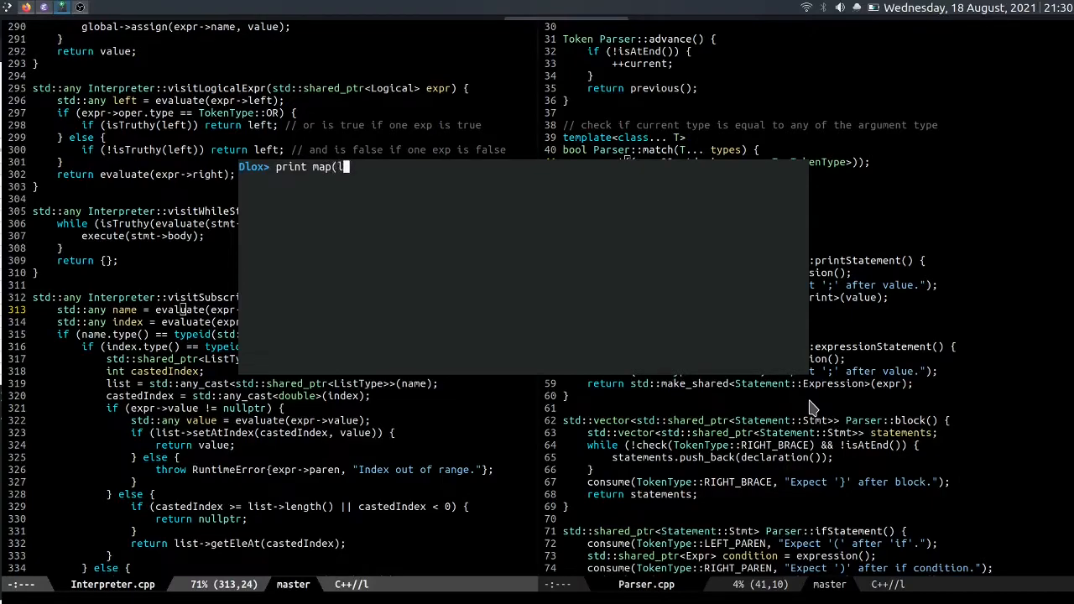
{"action": "type", "text": "amd"}
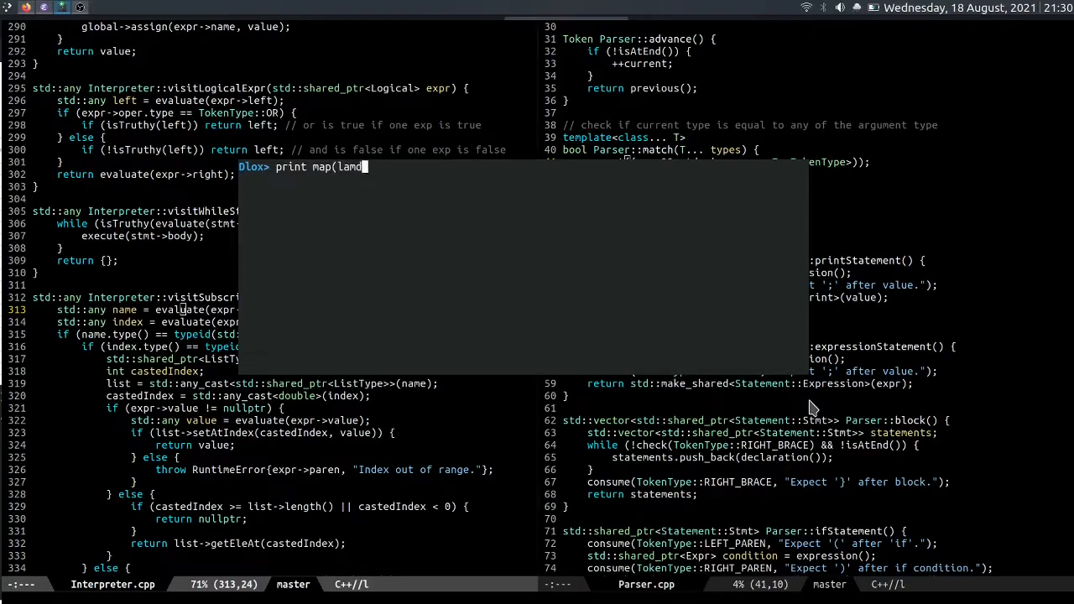
{"action": "type", "text": "a"}
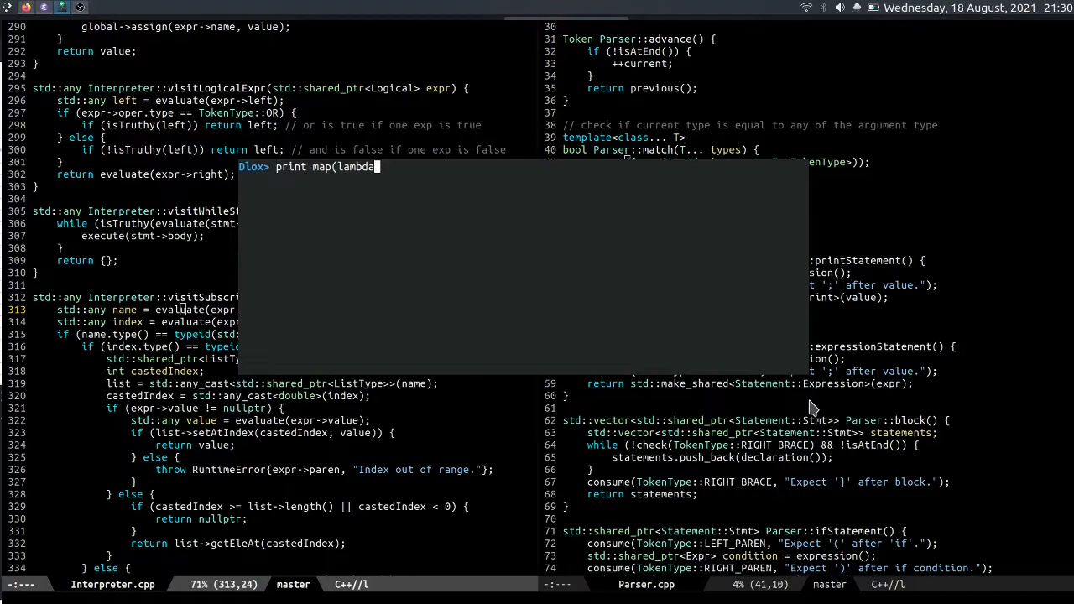
{"action": "type", "text": "(num)"}
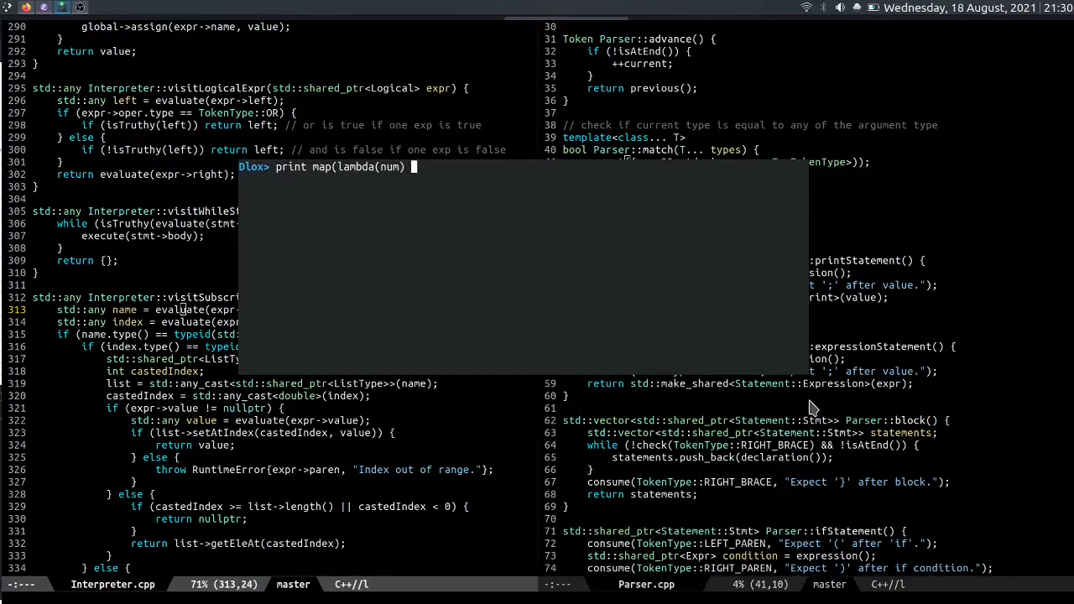
{"action": "type", "text": "{ return num * num; },"}
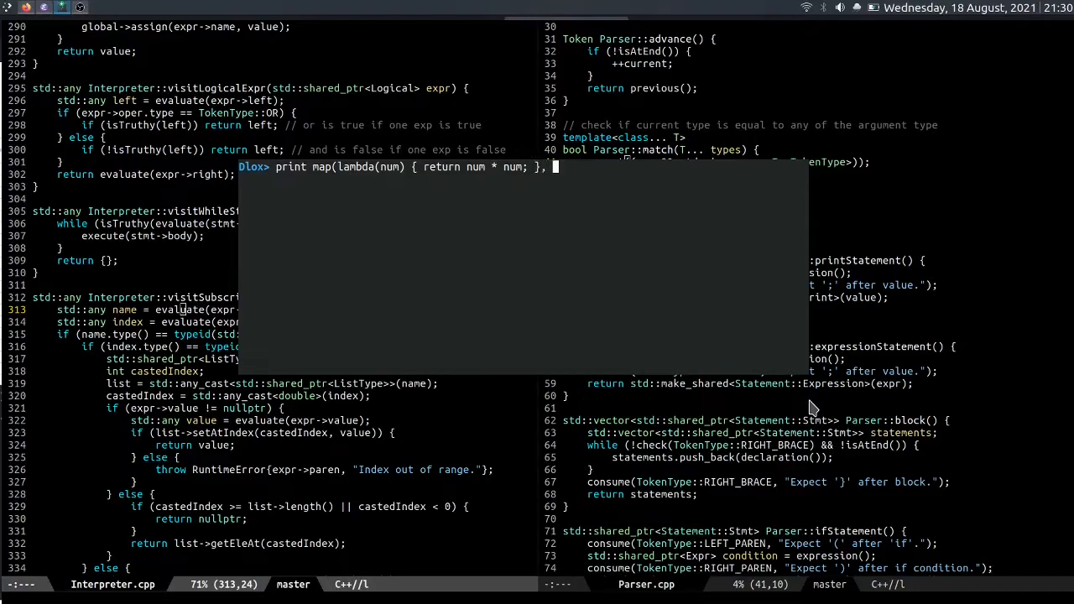
{"action": "type", "text": "[1,"}
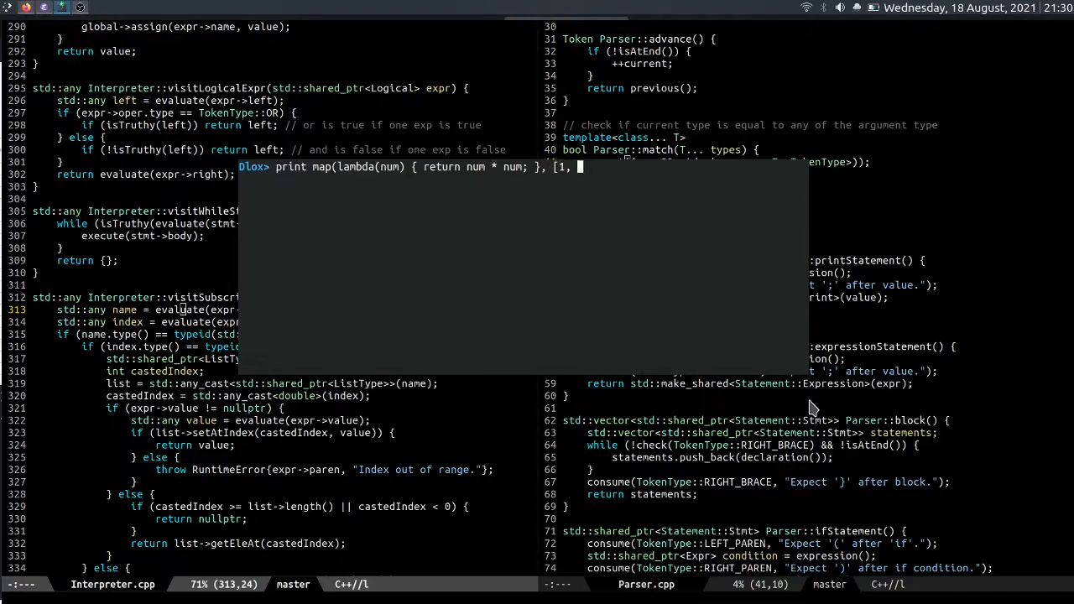
{"action": "type", "text": "2, 3, 4, 5]);"}
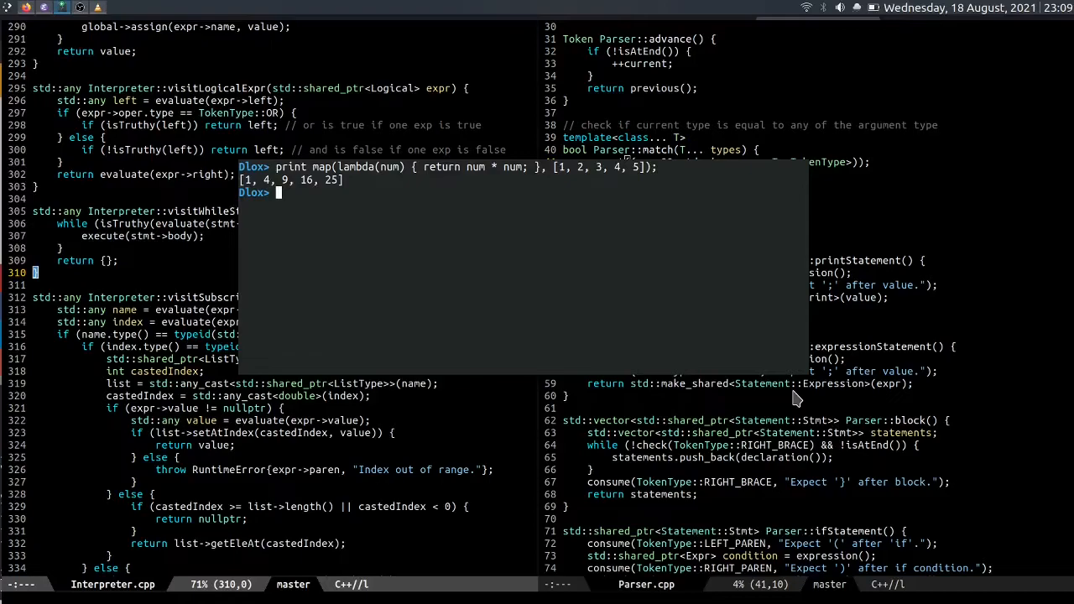
{"action": "type", "text": "var list = [1, 2, 3, 4, 5];"}
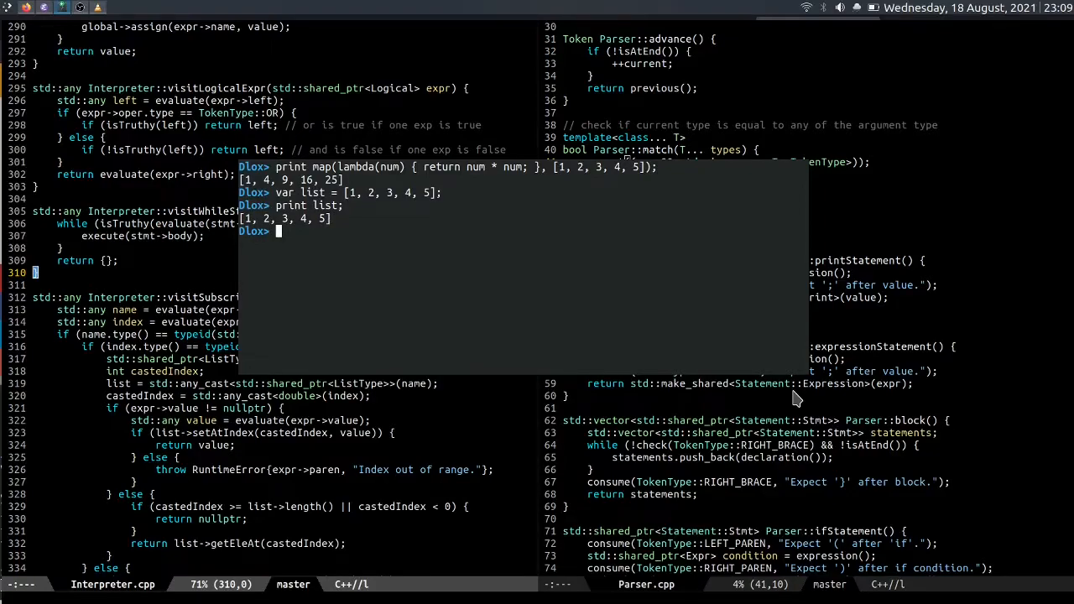
{"action": "type", "text": "print"}
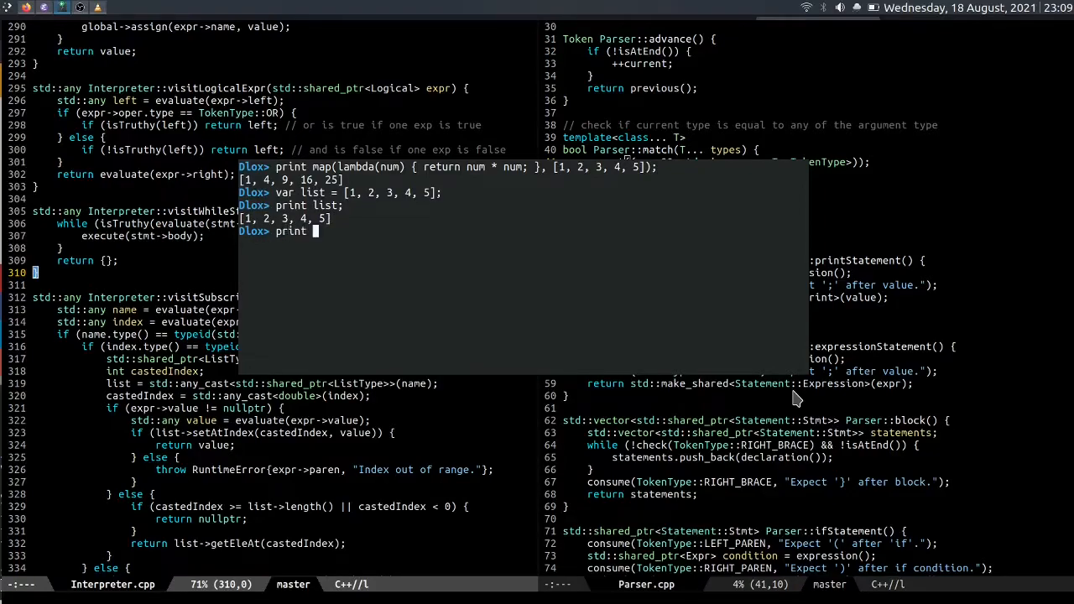
{"action": "type", "text": "list[0];"}
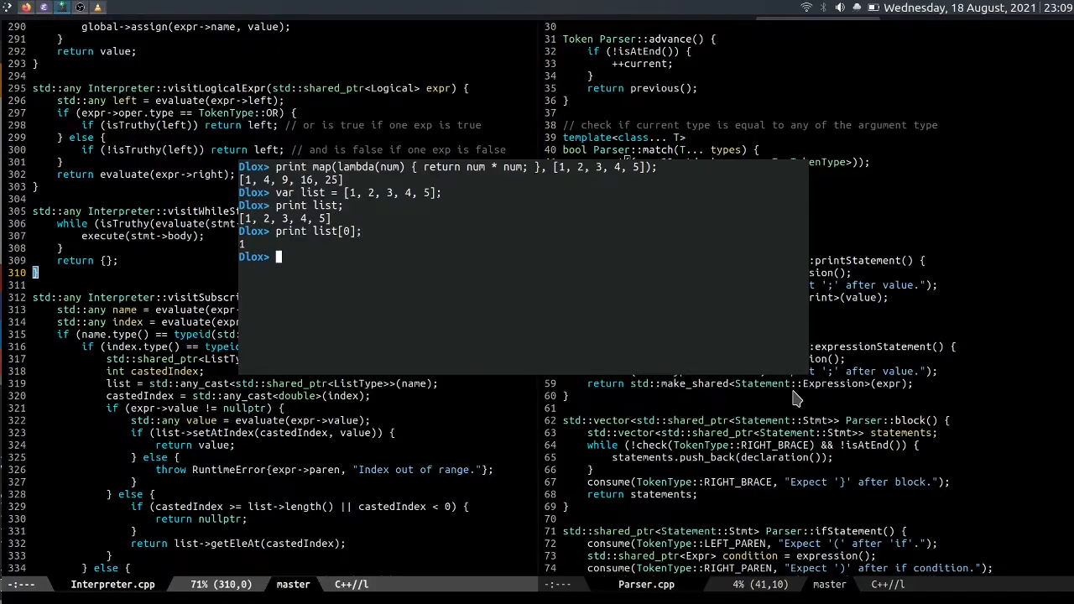
{"action": "type", "text": "list[0] = 100;"}
{"action": "type", "text": "print list;"}
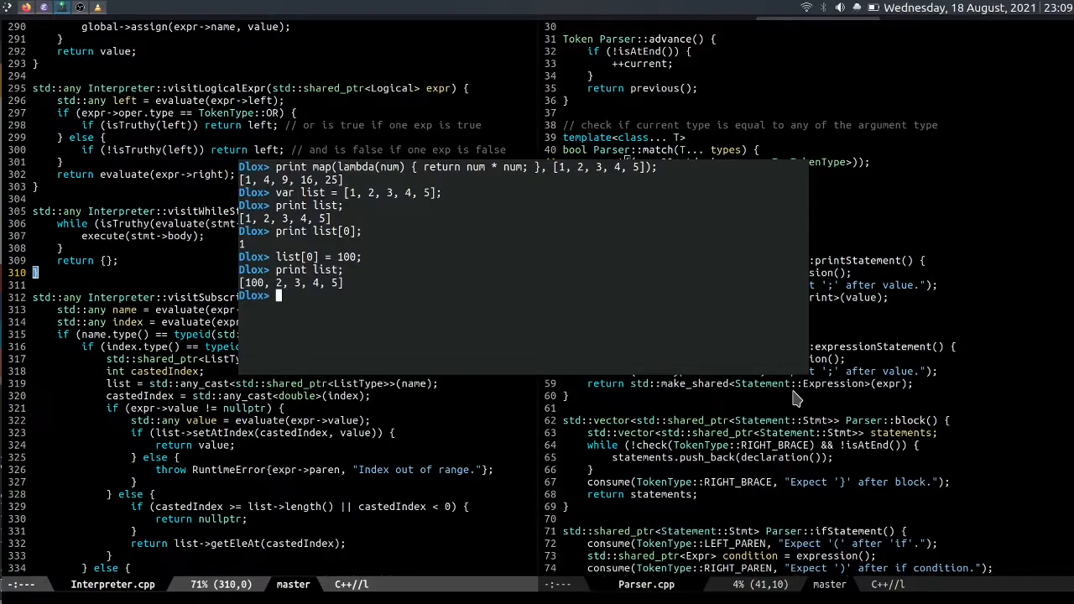
{"action": "type", "text": "var"}
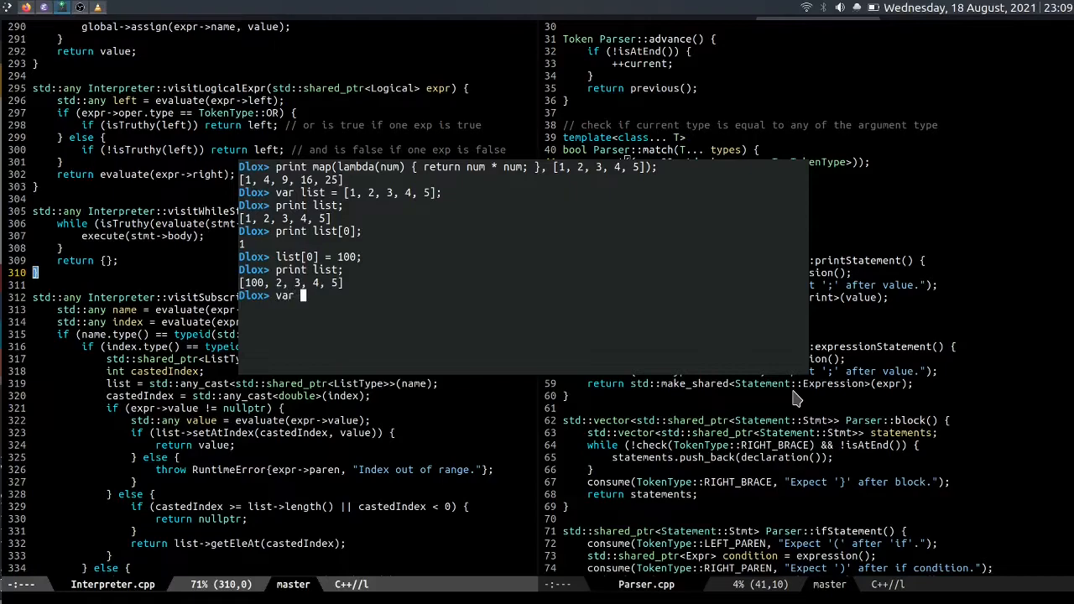
{"action": "type", "text": "dynamic ="}
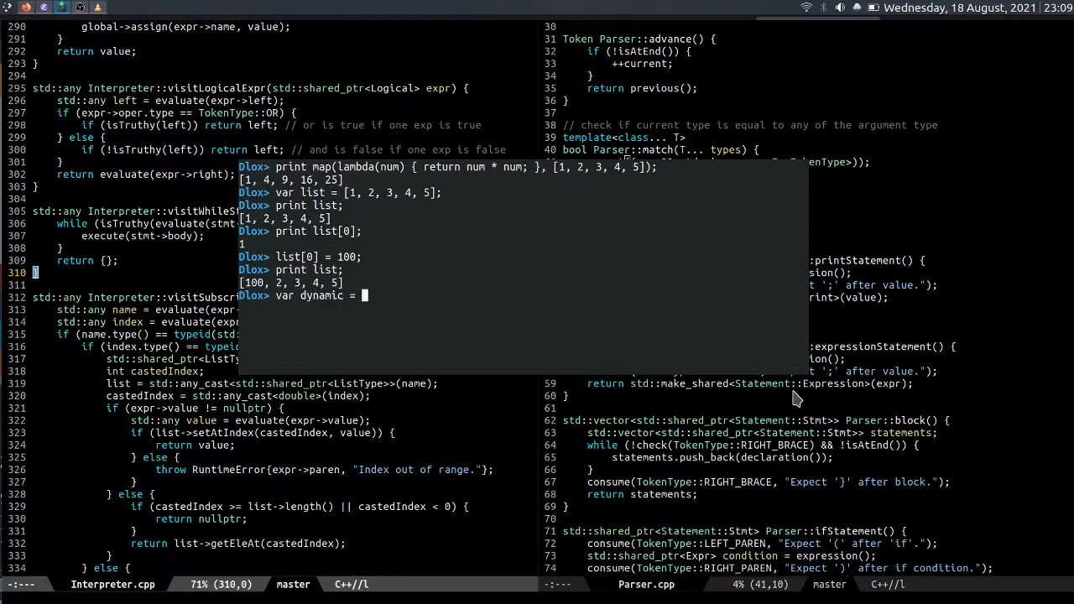
{"action": "type", "text": "[\"string\"]"}
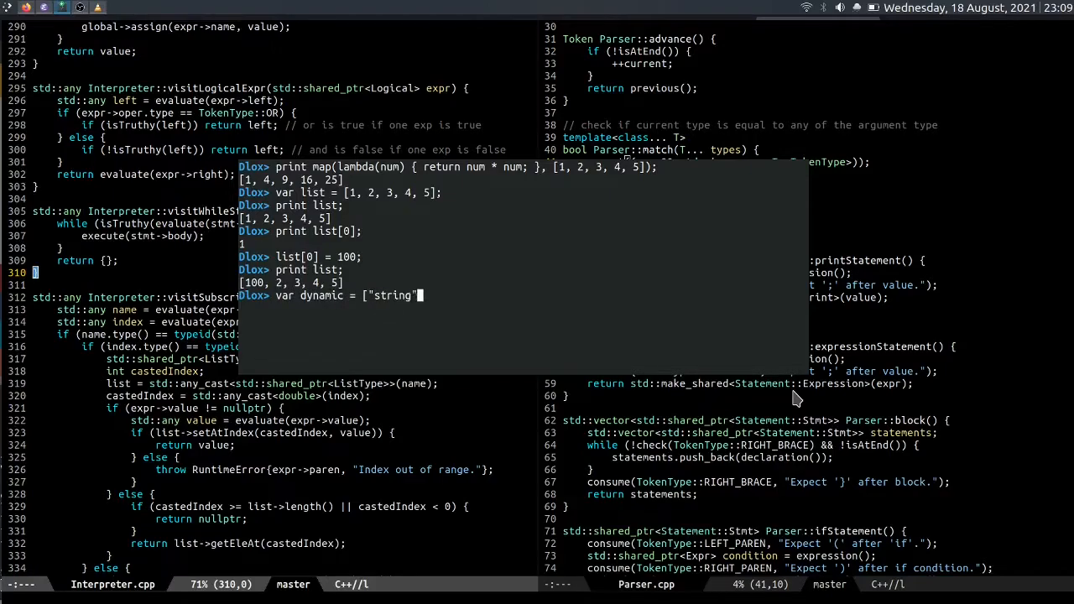
{"action": "type", "text": ", lambd"}
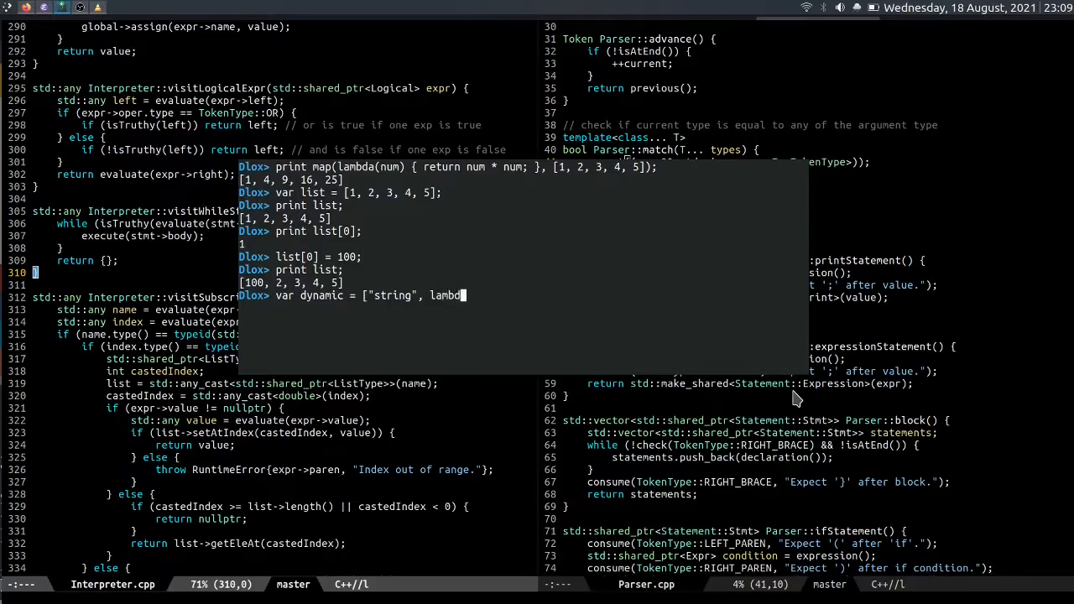
{"action": "type", "text": "(){},"}
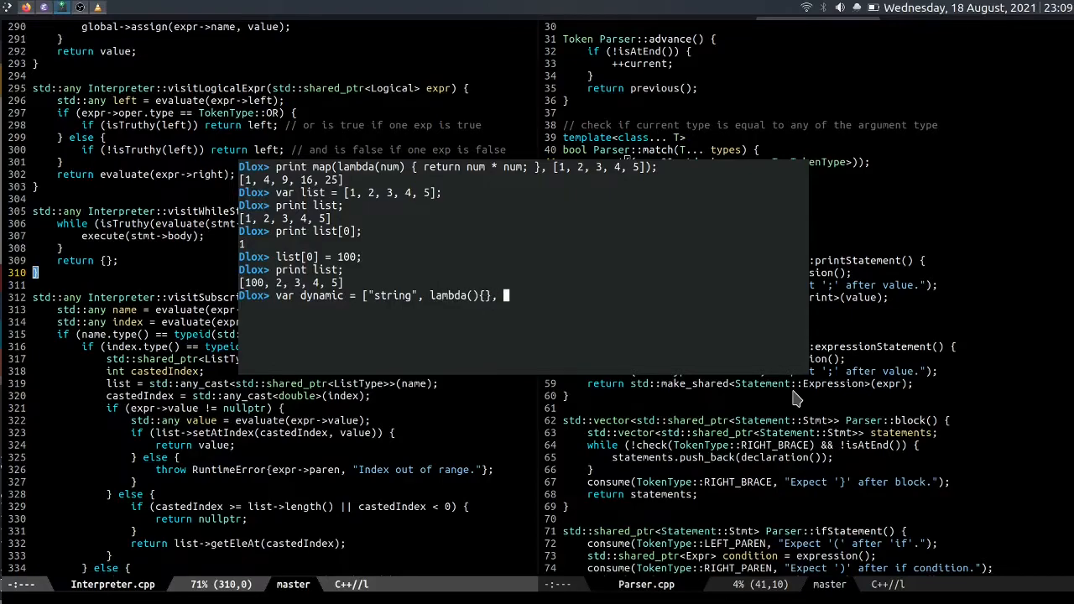
{"action": "type", "text": "[1, 2, 3, 4]"}
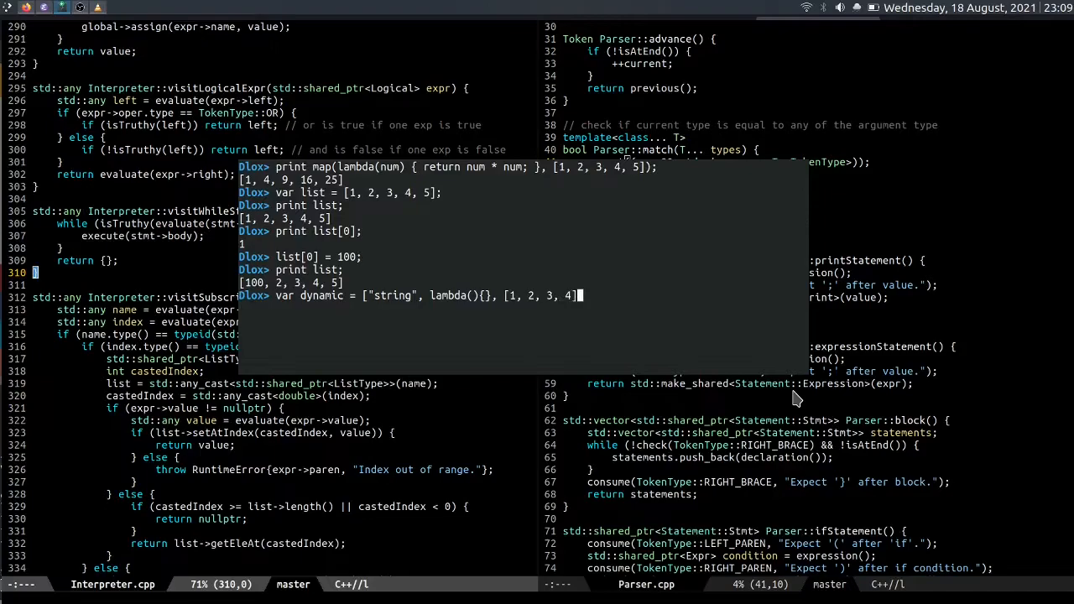
{"action": "type", "text": "];"}
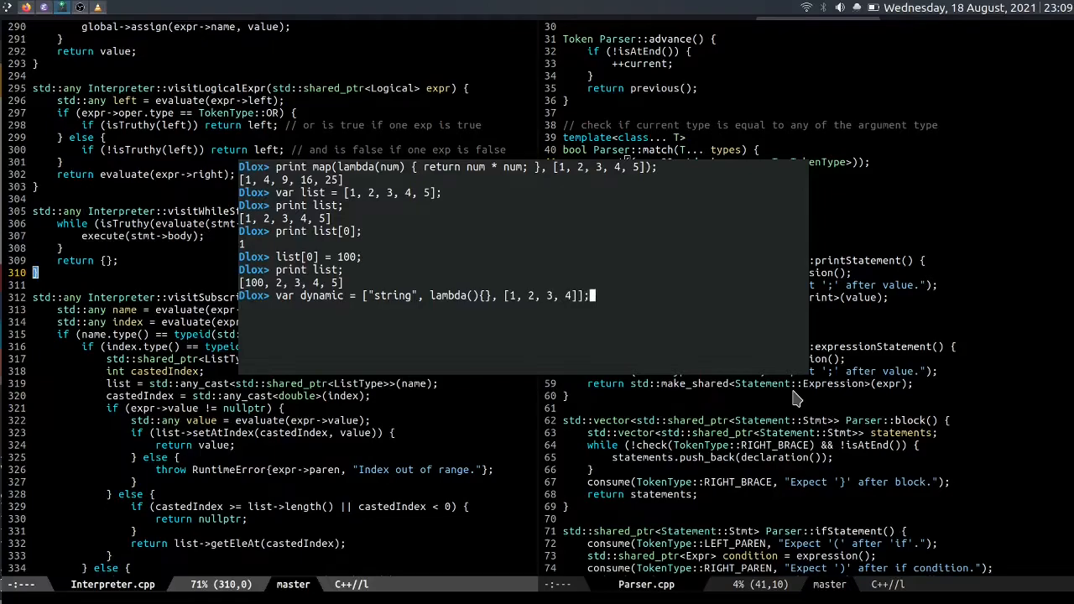
{"action": "type", "text": "print dyna"}
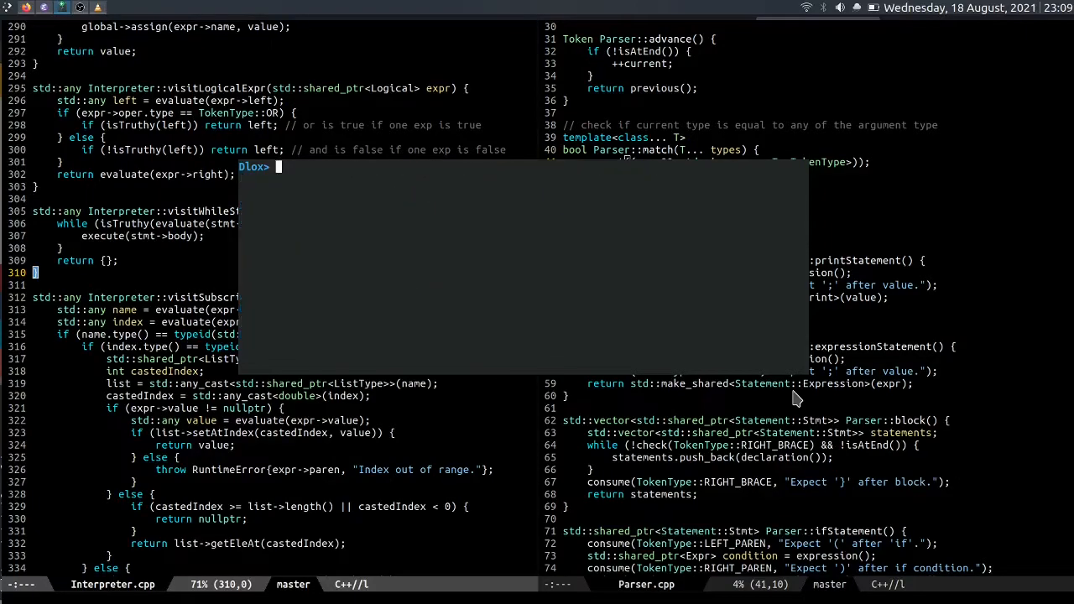
{"action": "type", "text": "for (var i"}
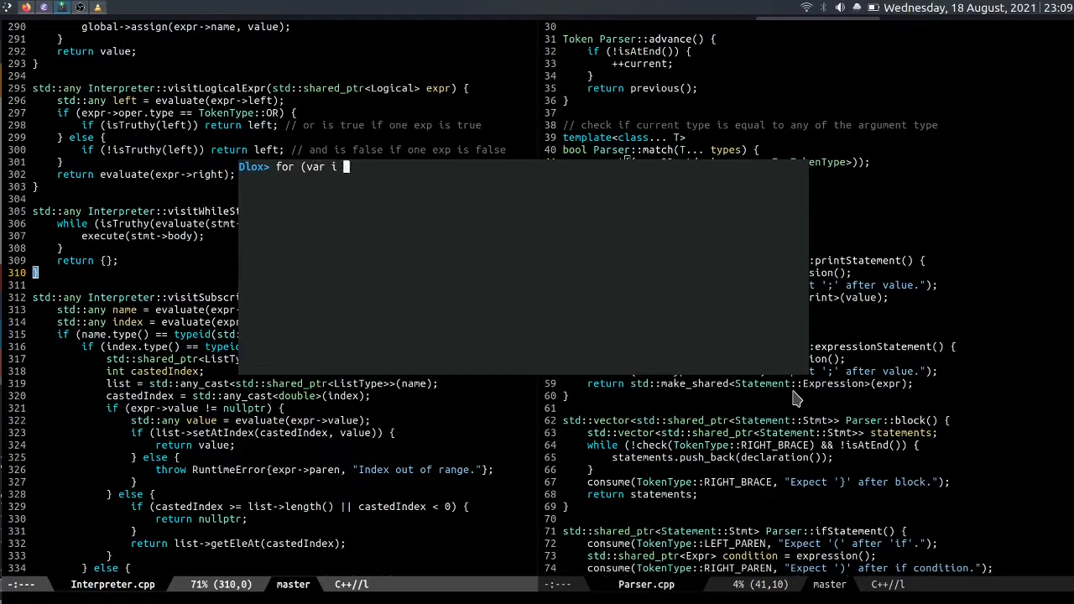
{"action": "type", "text": "= 0; list[i] != n"}
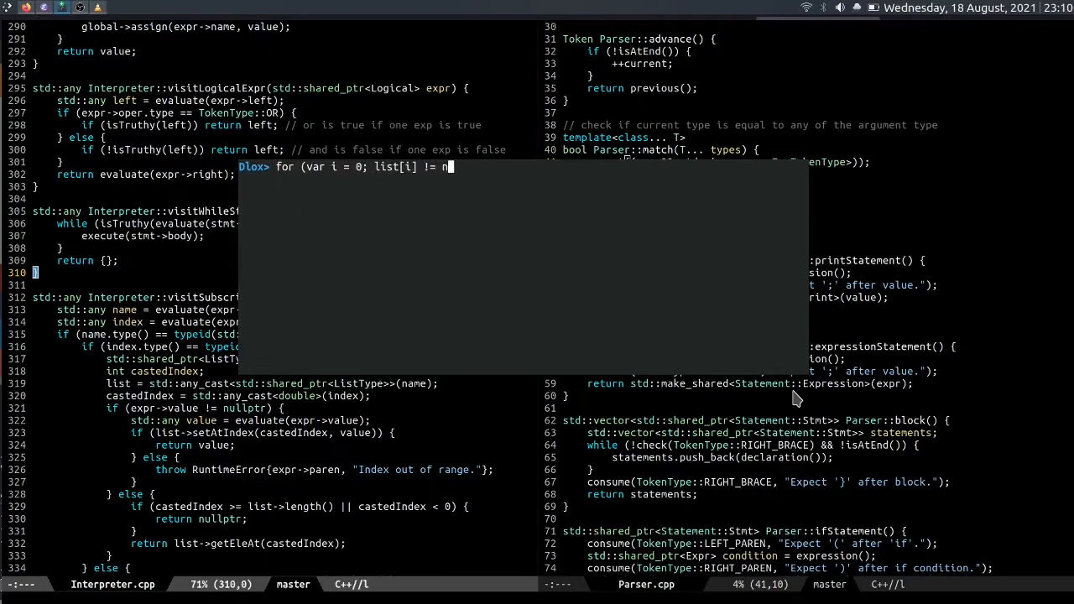
{"action": "type", "text": "il"}
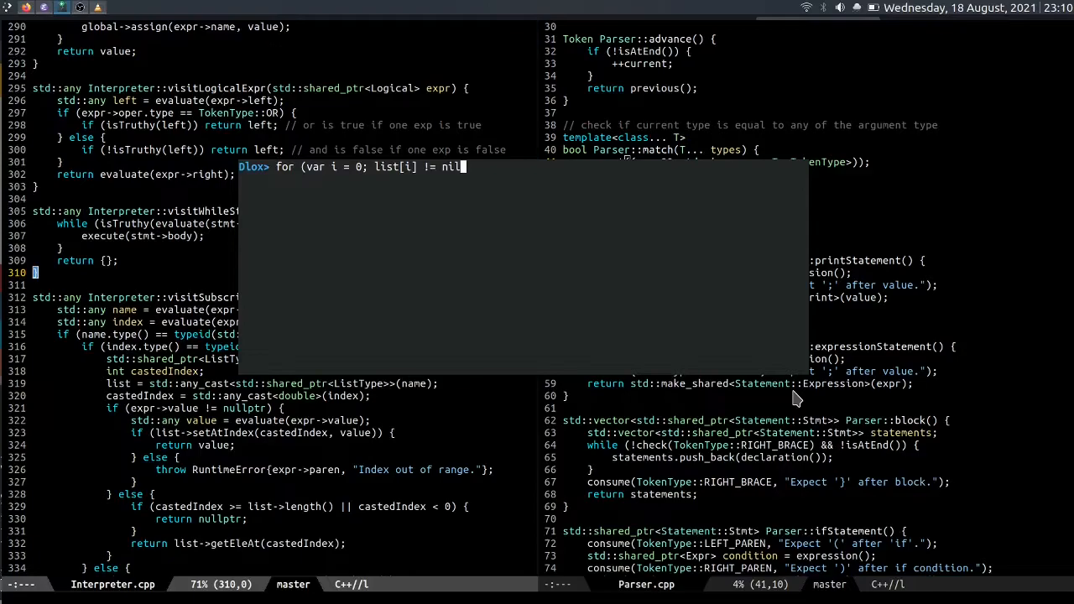
{"action": "mouse_move", "coordinate": [397, 488]}
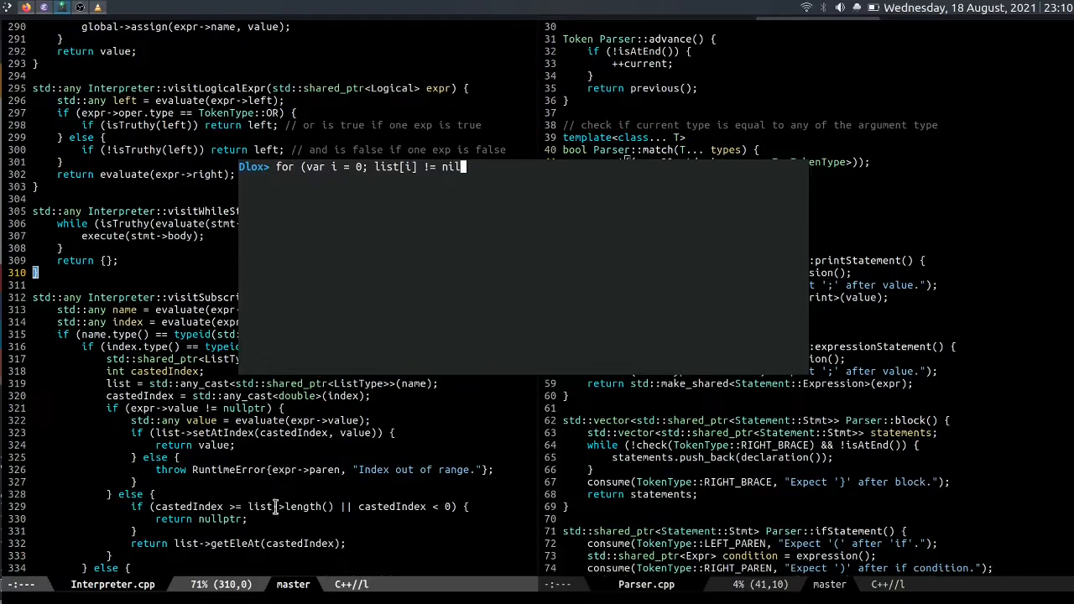
{"action": "mouse_move", "coordinate": [413, 526]}
{"action": "type", "text": ";"}
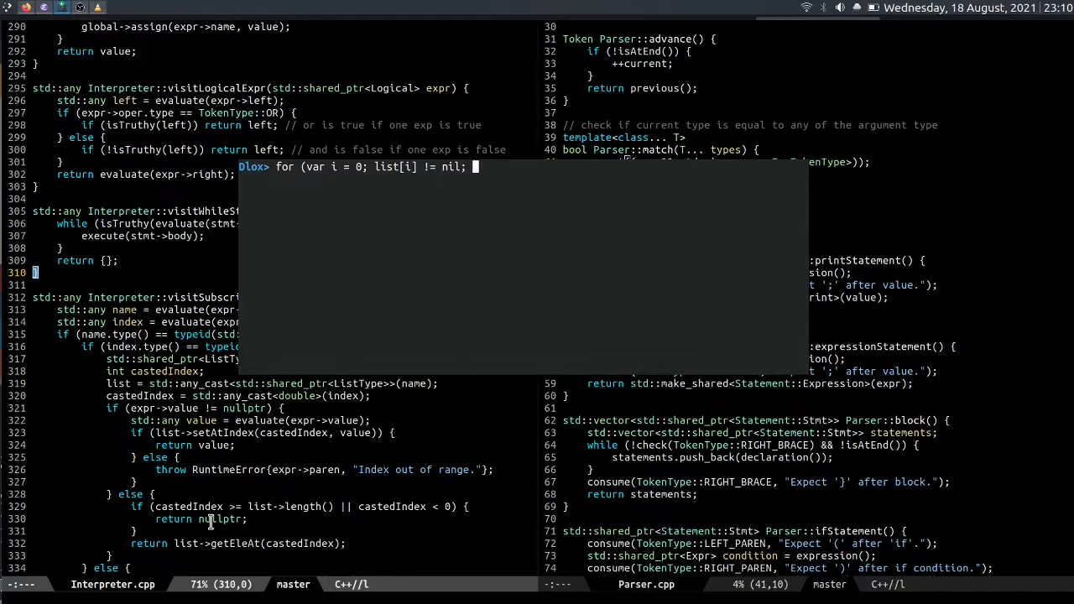
{"action": "type", "text": "i = i + 1) { print list[i];"}
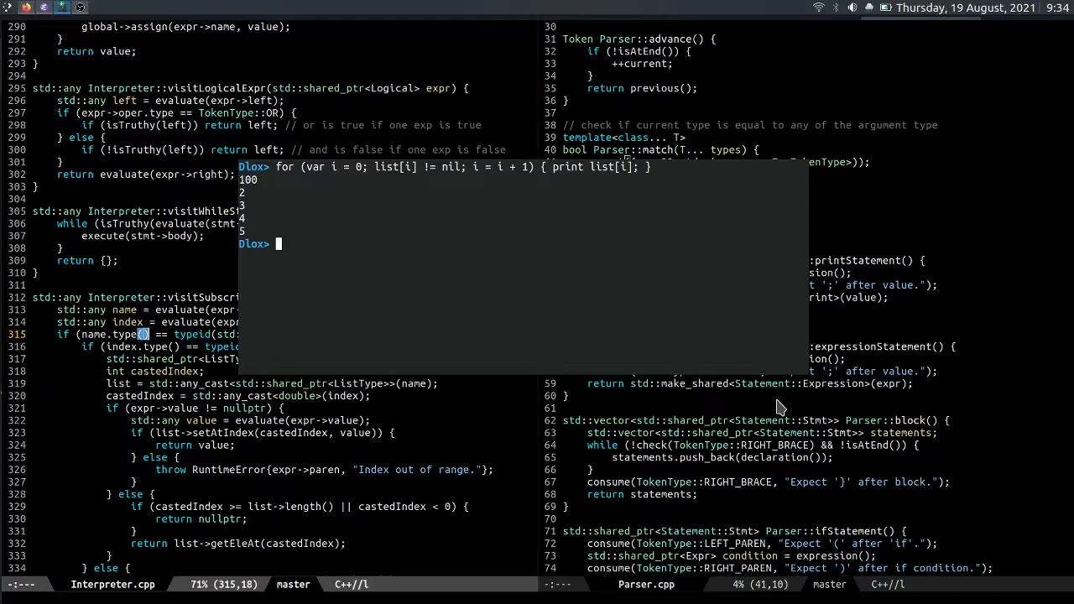
{"action": "type", "text": "exit"}
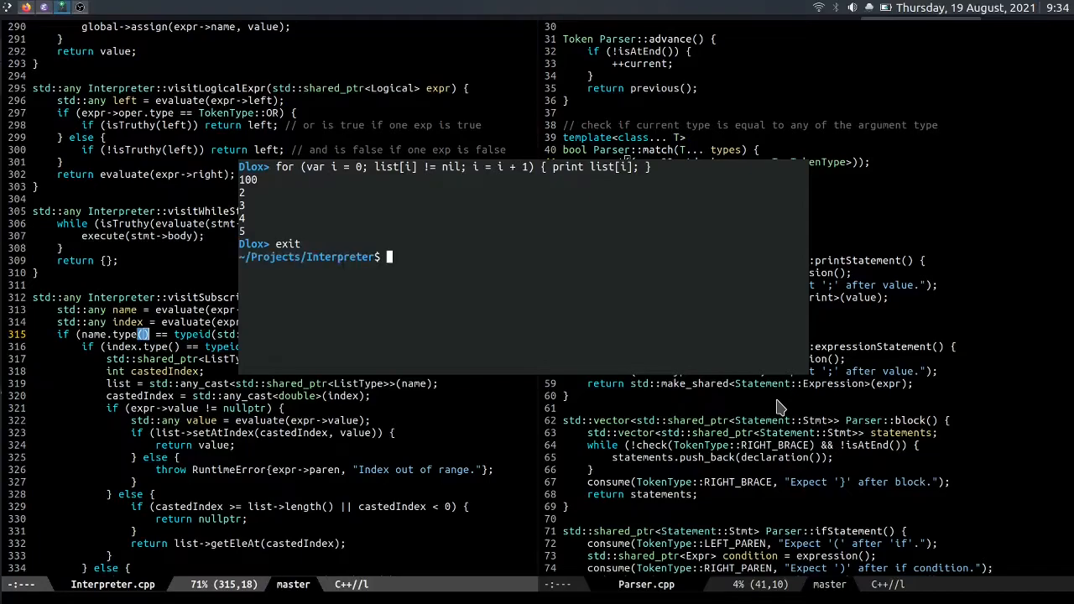
{"action": "type", "text": "vim"}
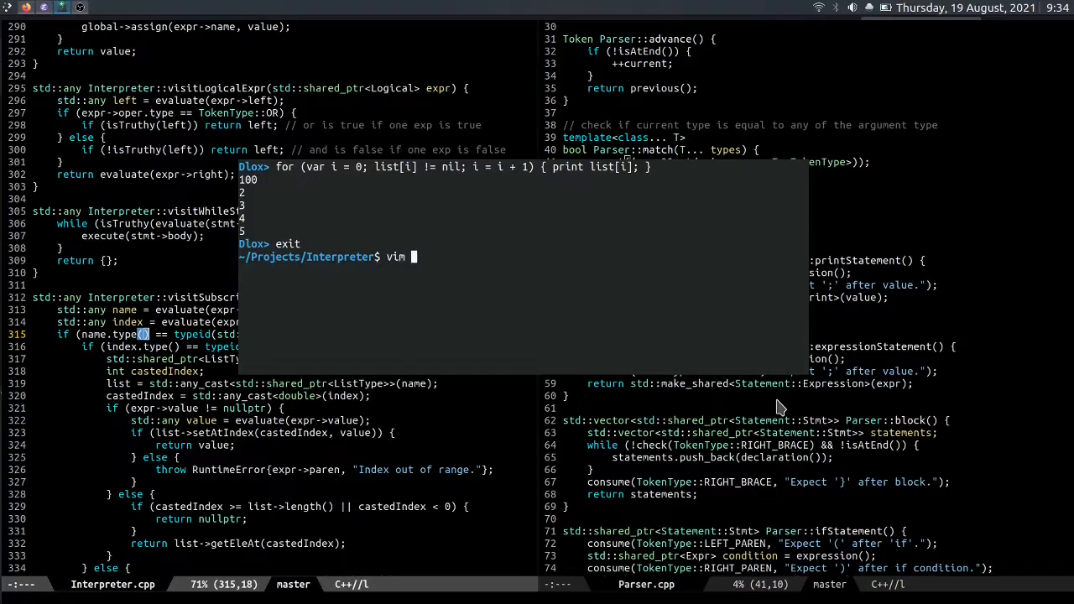
{"action": "type", "text": "try.dlox"}
{"action": "type", "text": "fun add"}
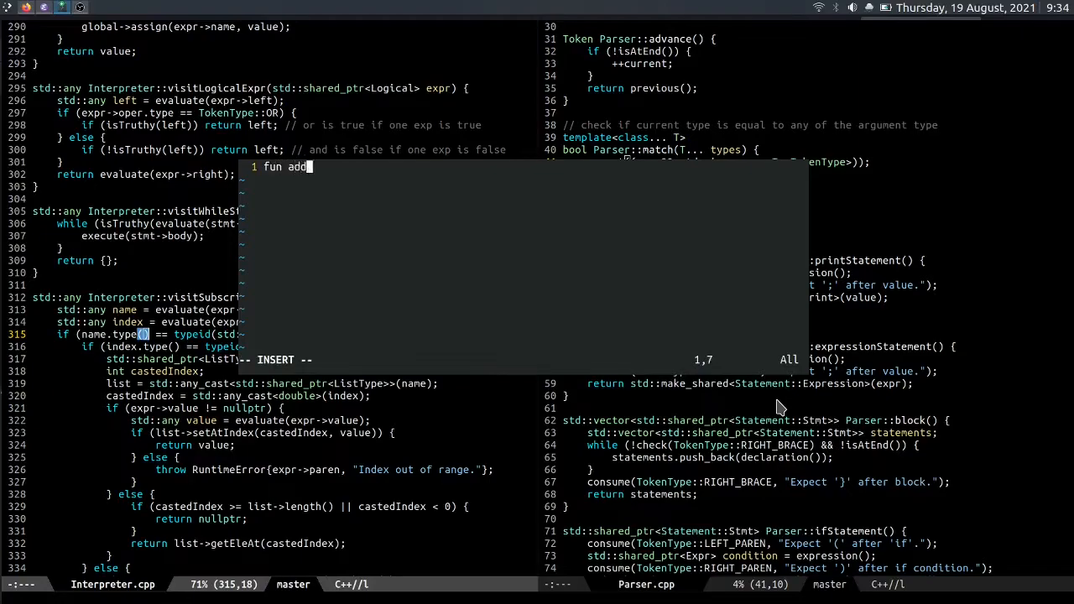
{"action": "type", "text": "(a, b) {"}
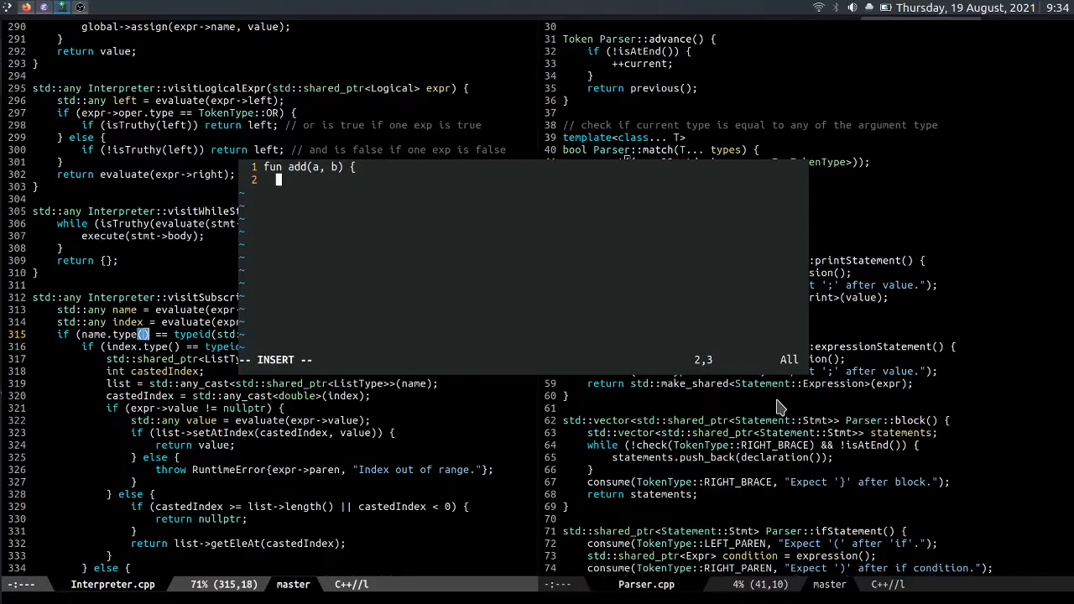
{"action": "type", "text": "retru"}
{"action": "type", "text": "pri"}
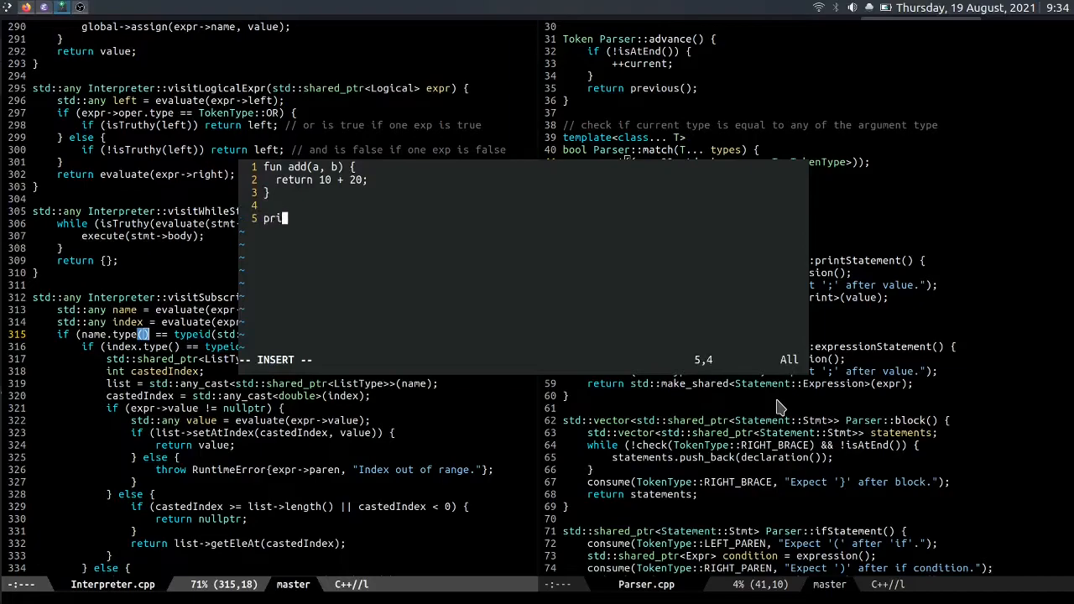
{"action": "type", "text": "nt add(10, 2"}
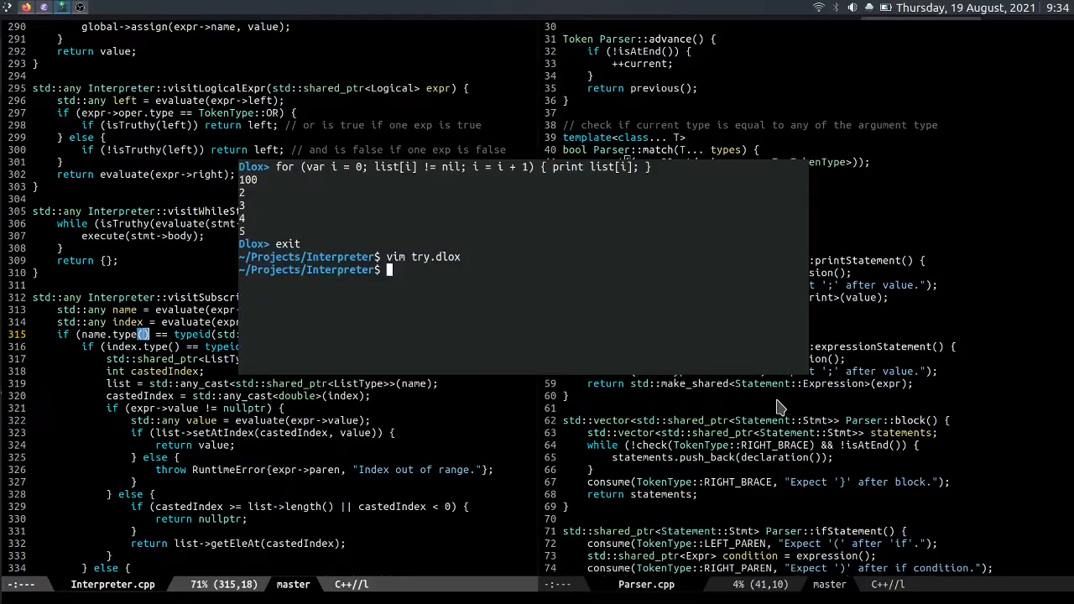
{"action": "type", "text": "./dlxo"}
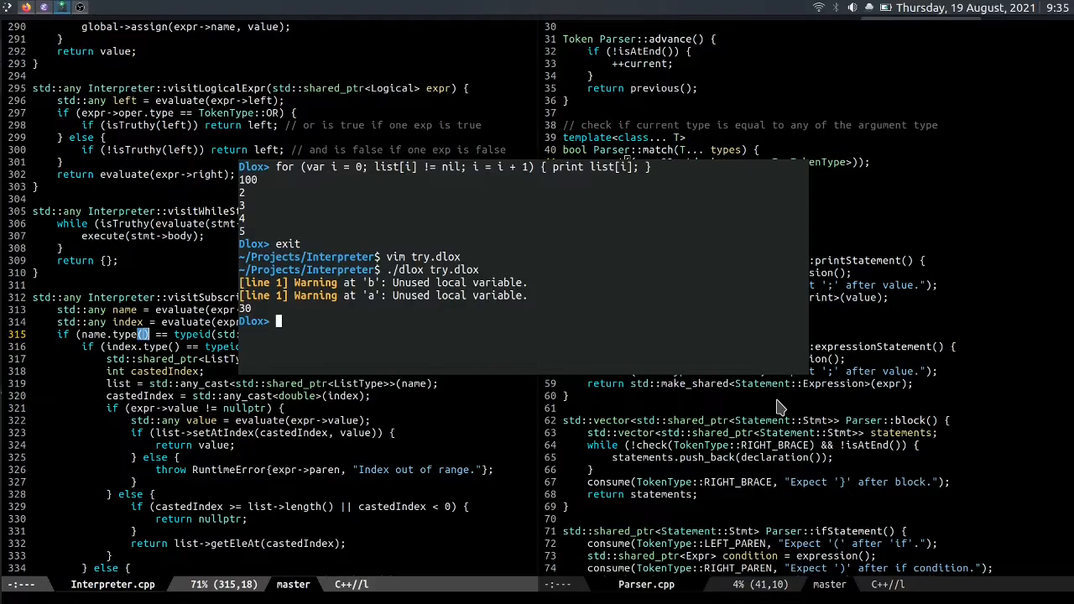
{"action": "type", "text": "var"}
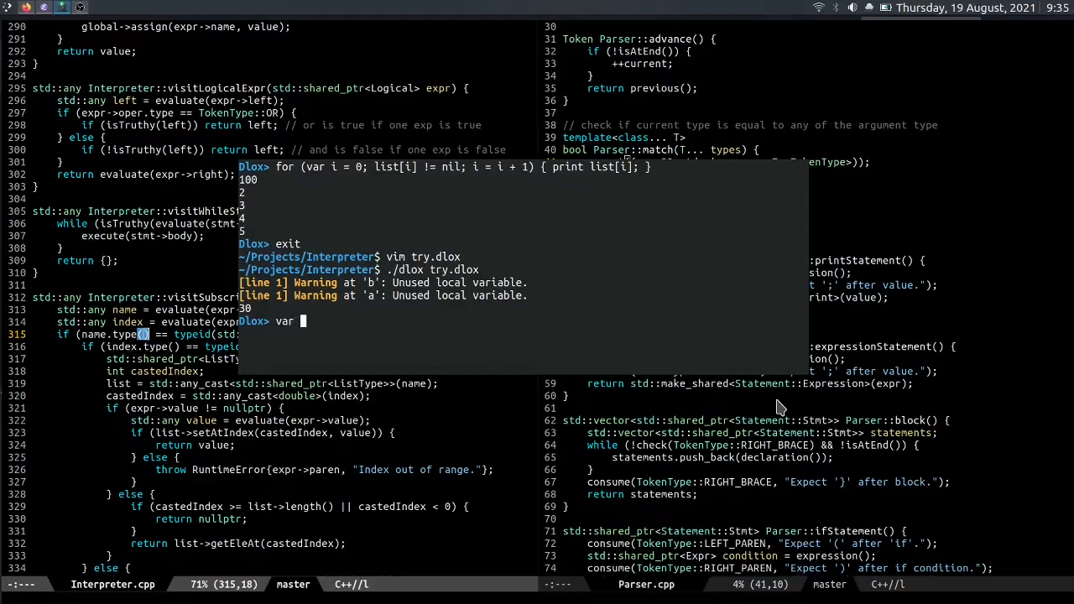
{"action": "type", "text": "list = ["}
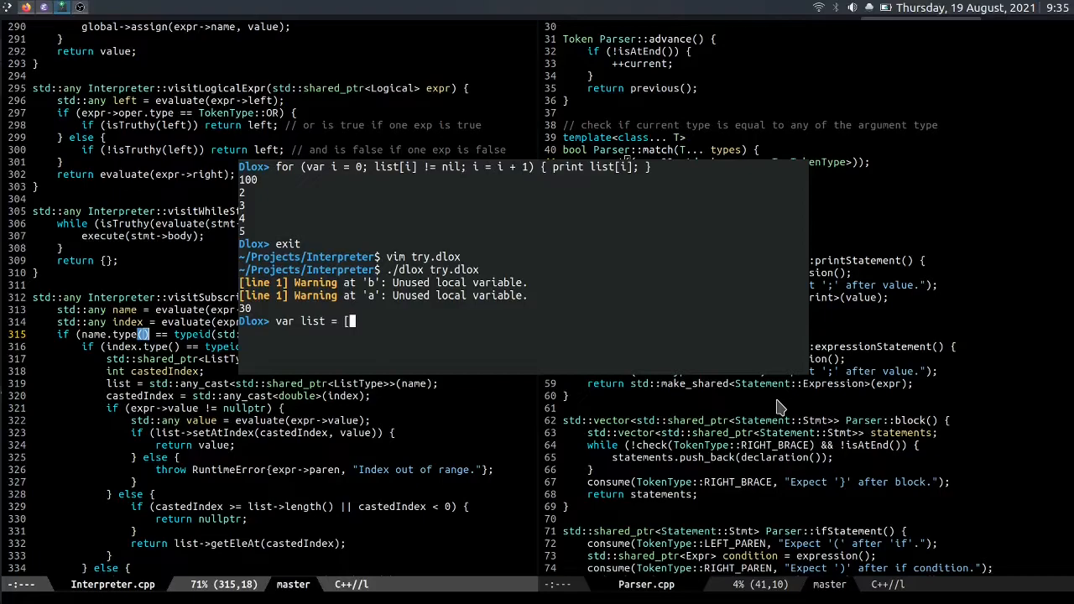
{"action": "type", "text": "100, 200,"}
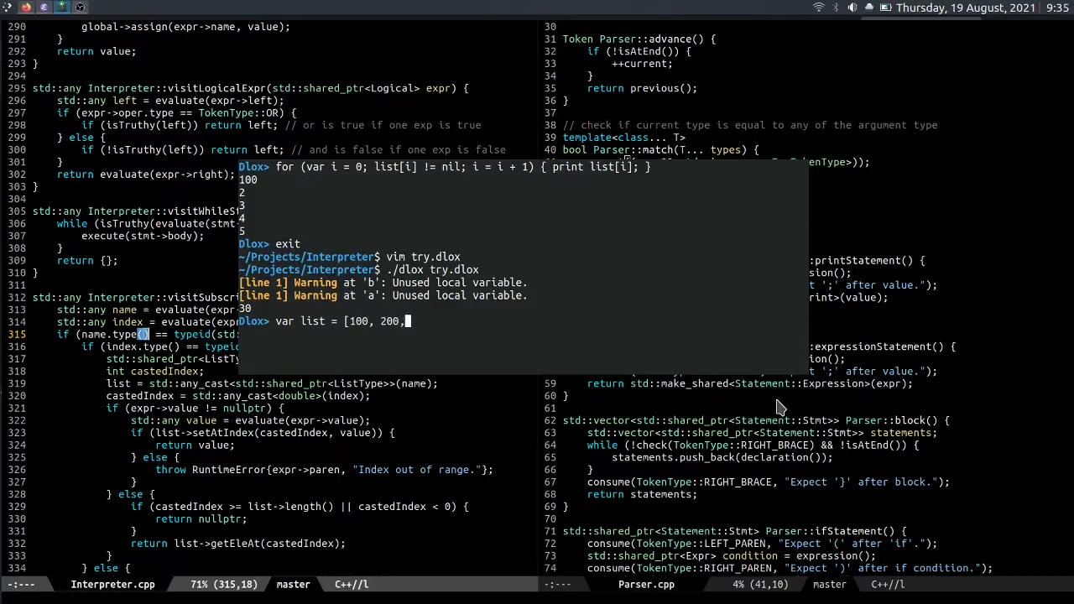
{"action": "type", "text": "300,"}
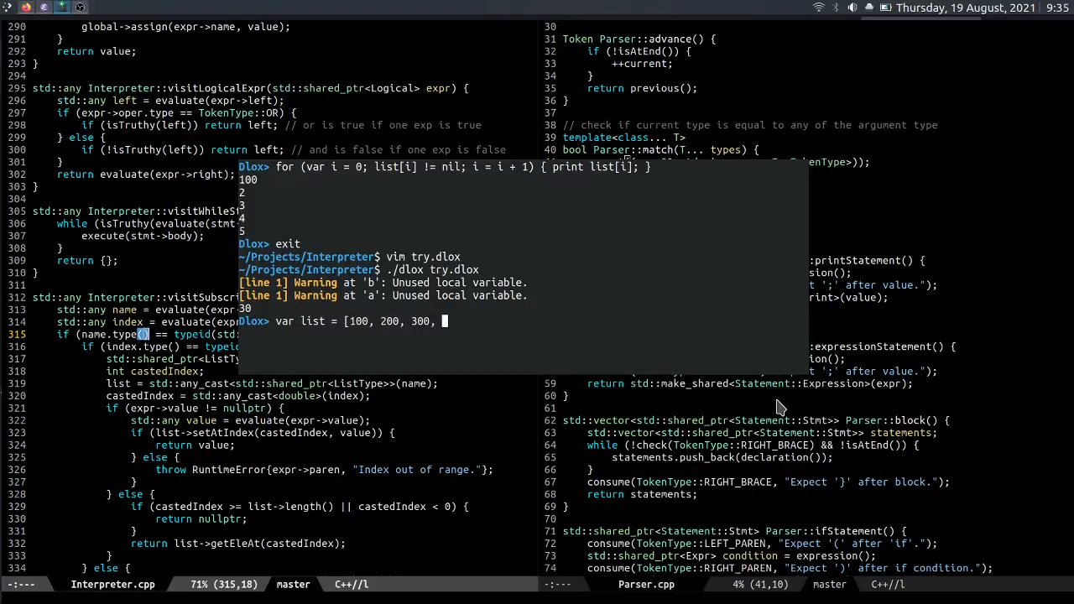
{"action": "type", "text": "400];"}
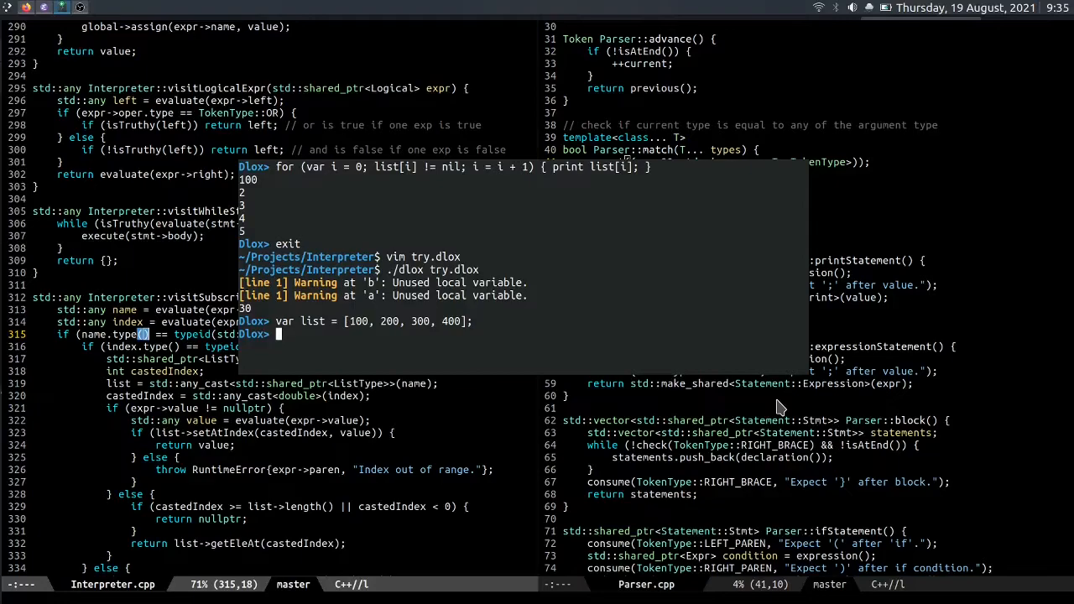
{"action": "type", "text": "print list"}
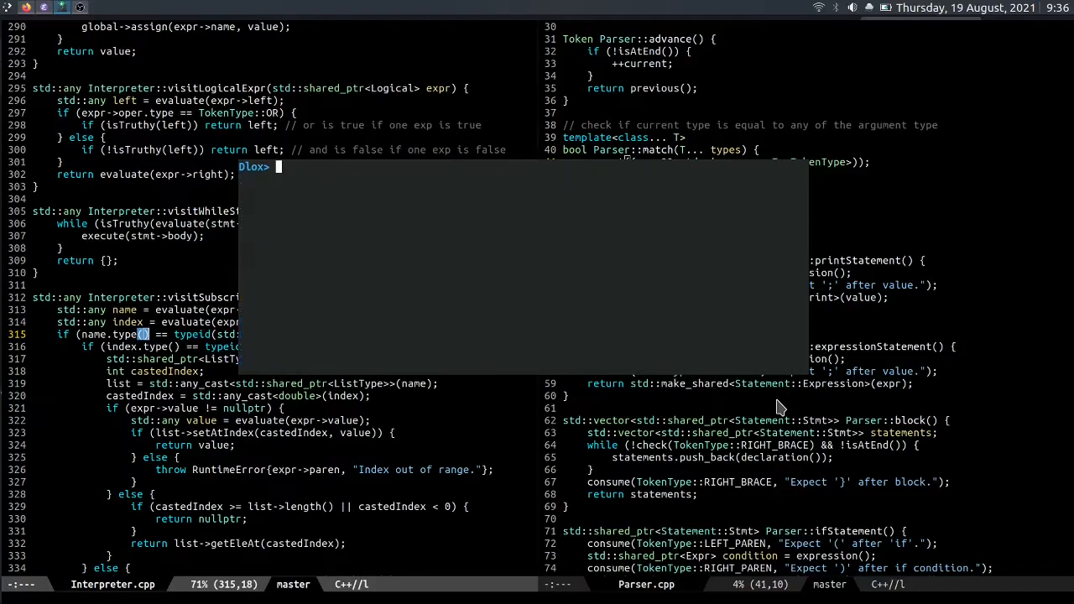
{"action": "type", "text": "print l"}
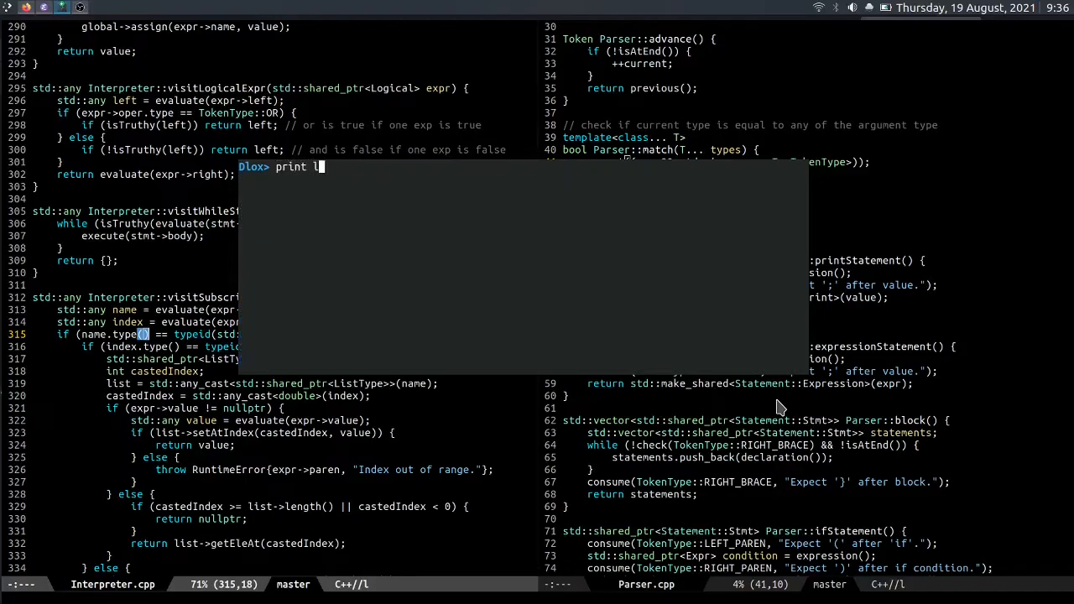
{"action": "type", "text": "ist[1"}
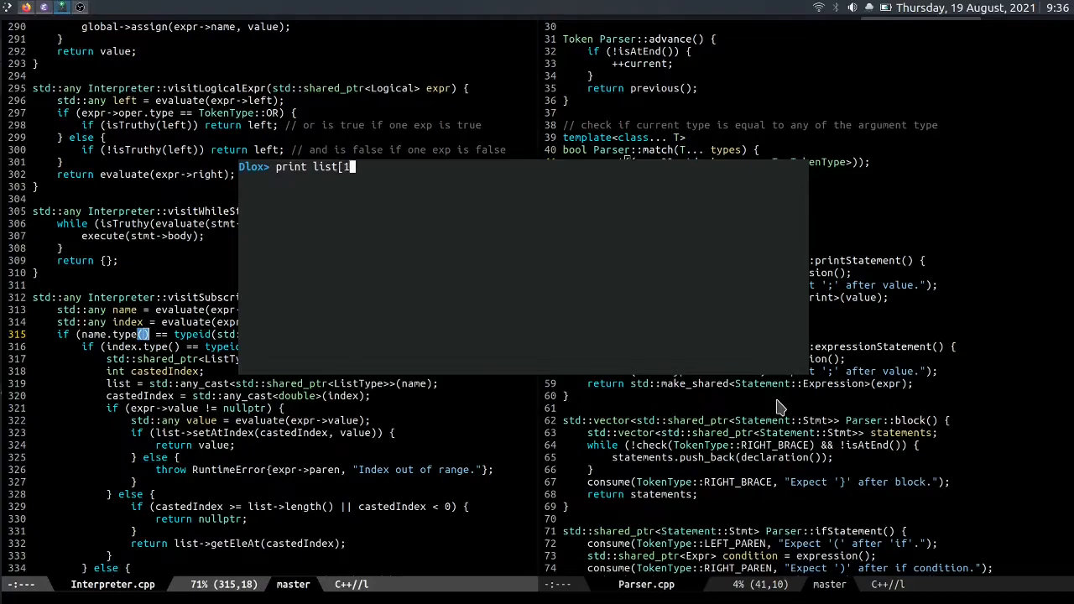
{"action": "type", "text": "00"}
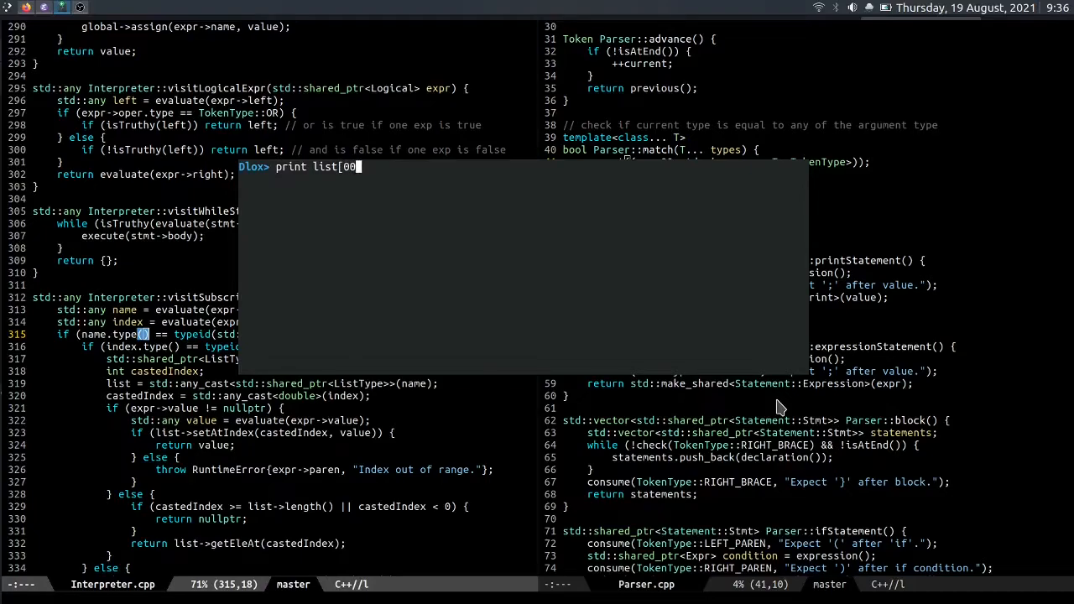
{"action": "type", "text": ".002"}
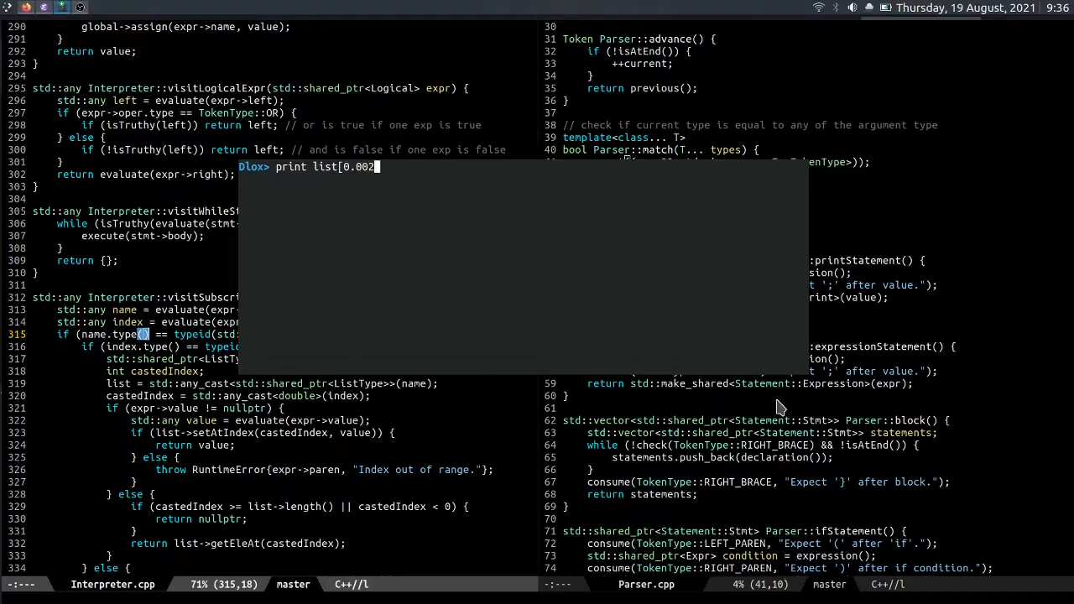